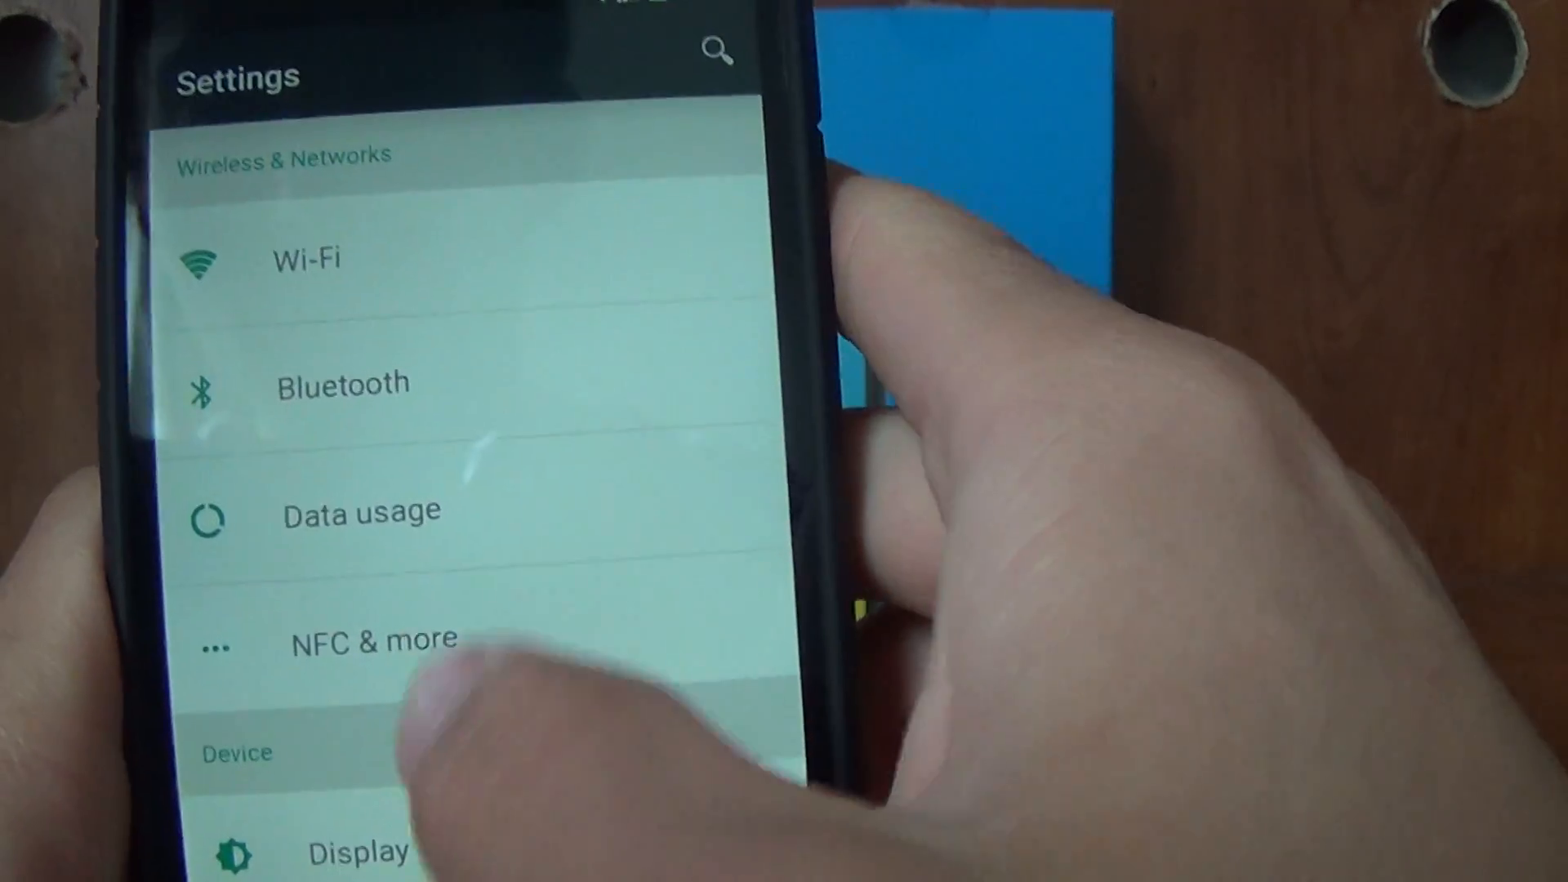
Scroll through Settings and open the Bluetooth page under Wireless & Networks, showing Bluetooth off
scroll(down, 3)
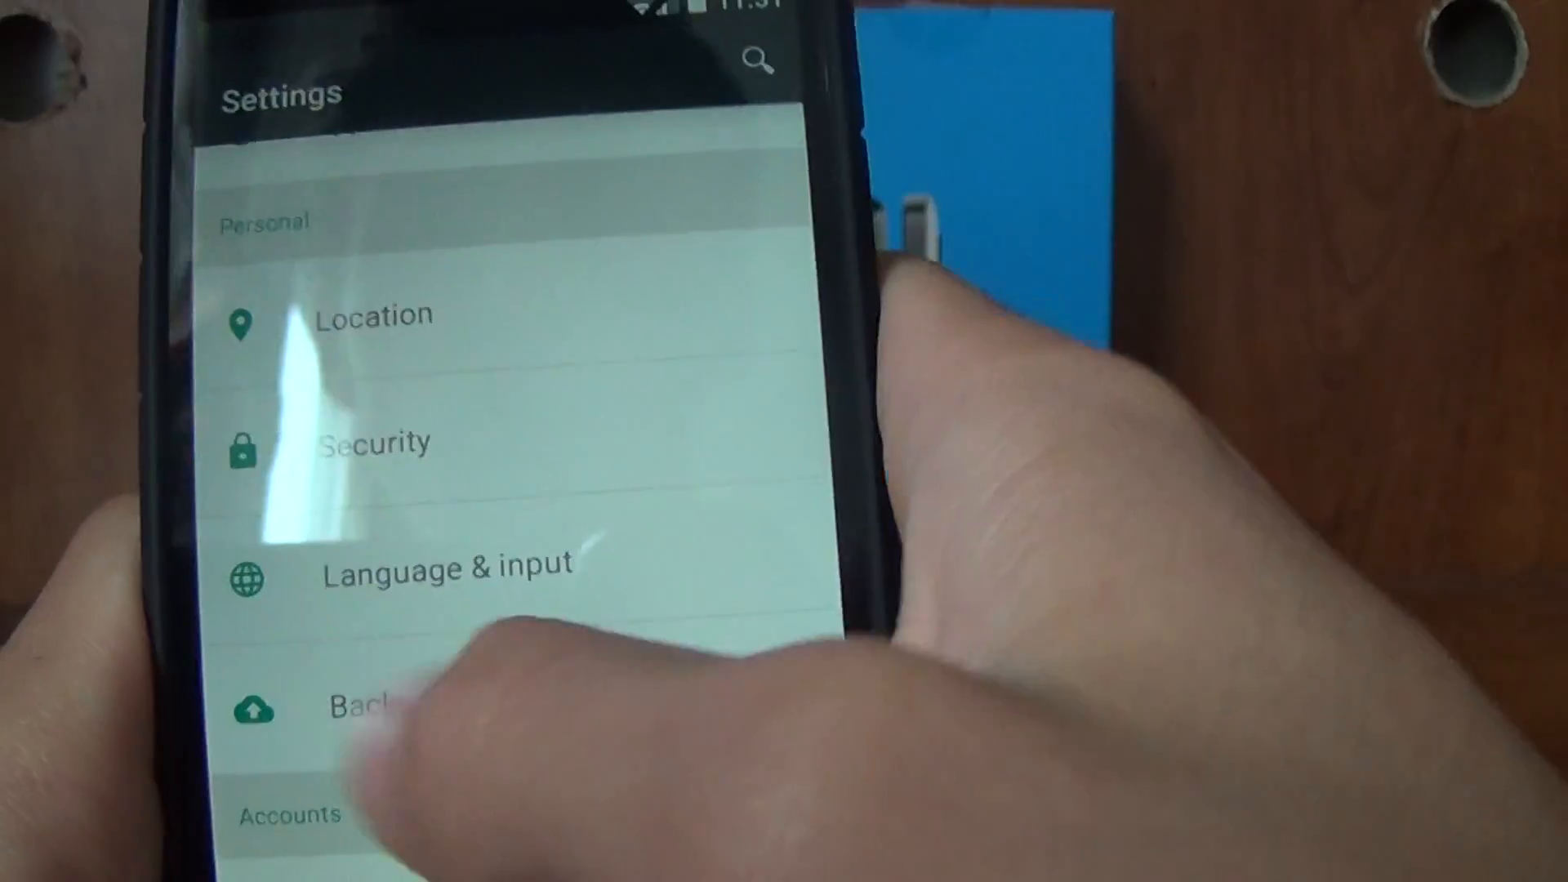
scroll(up, 3)
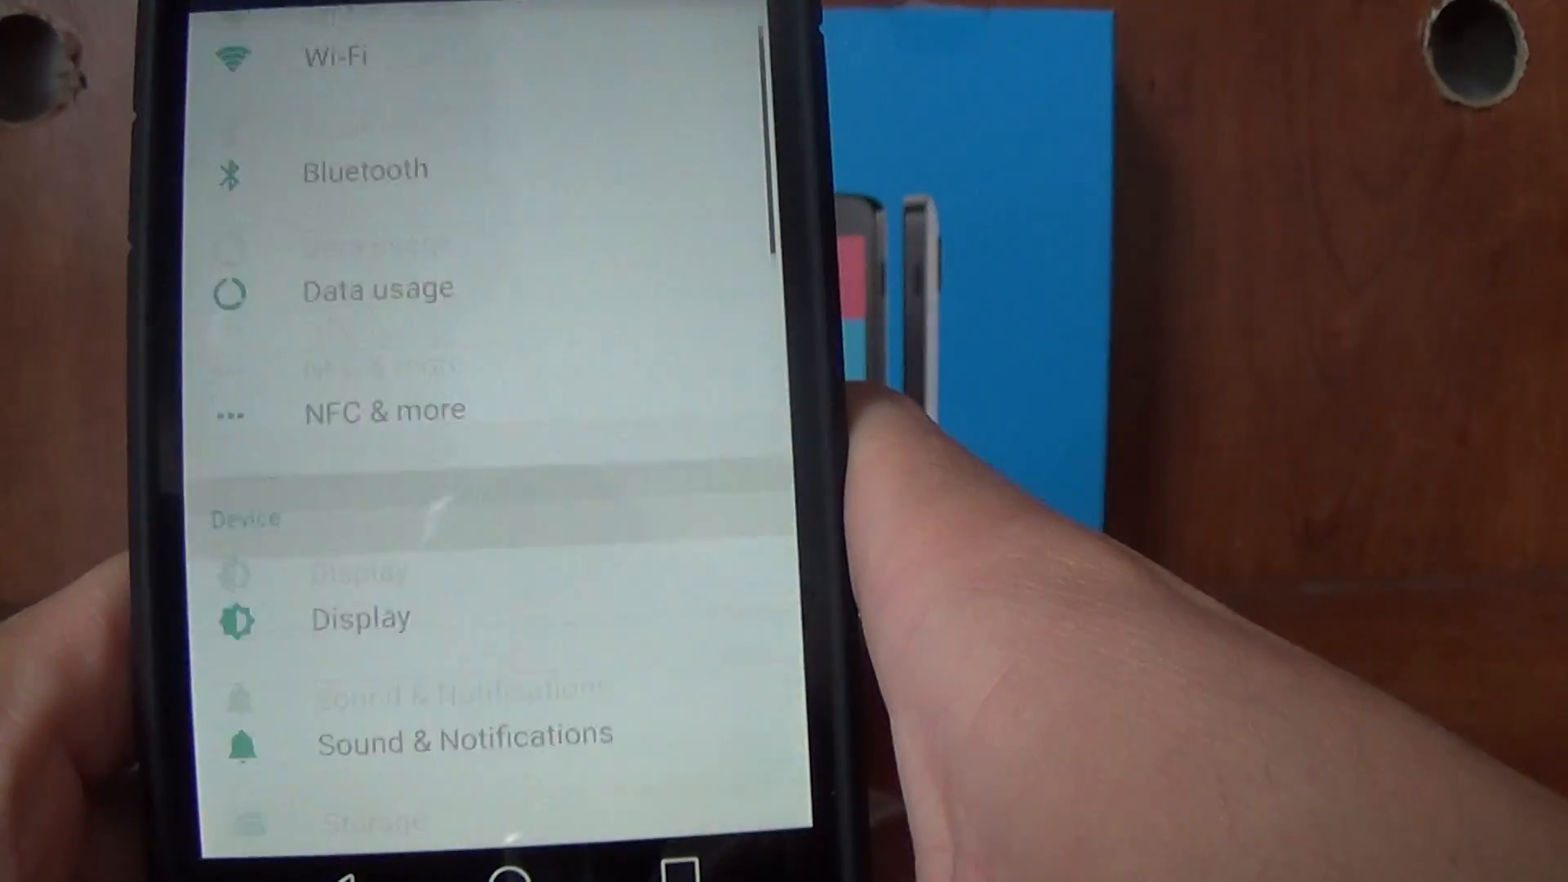
click(365, 169)
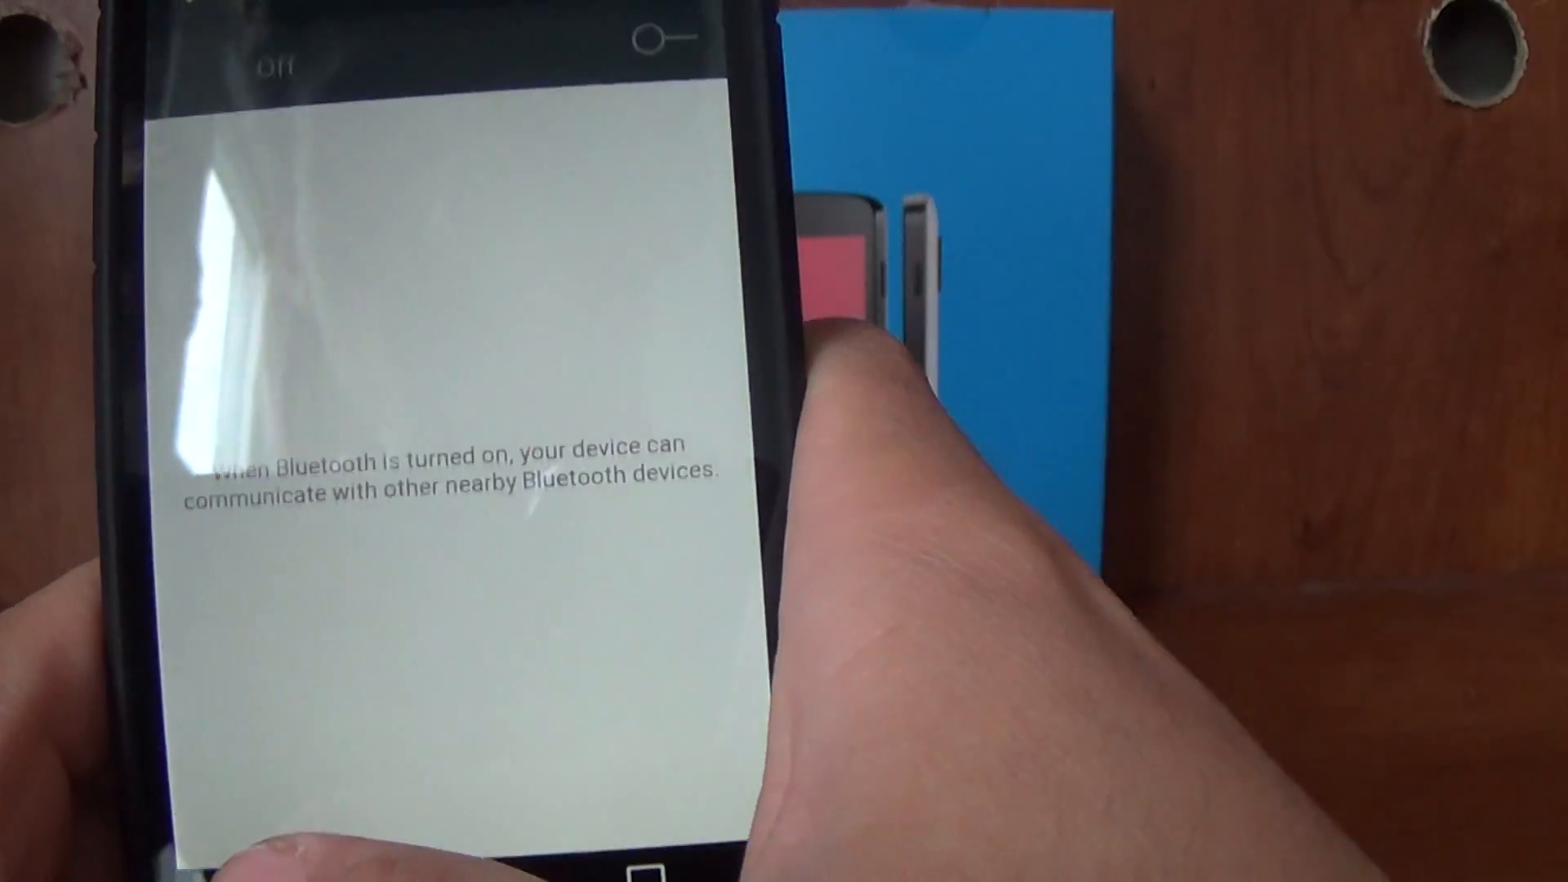